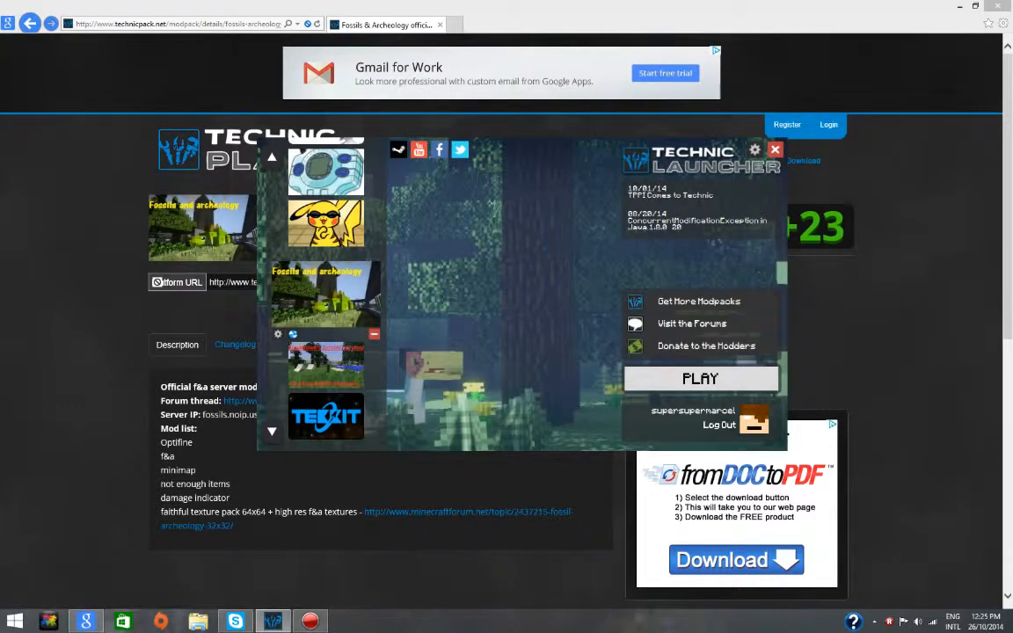
Scroll the modpack list down until the Add New Pack entry is visible
scroll("down", 3)
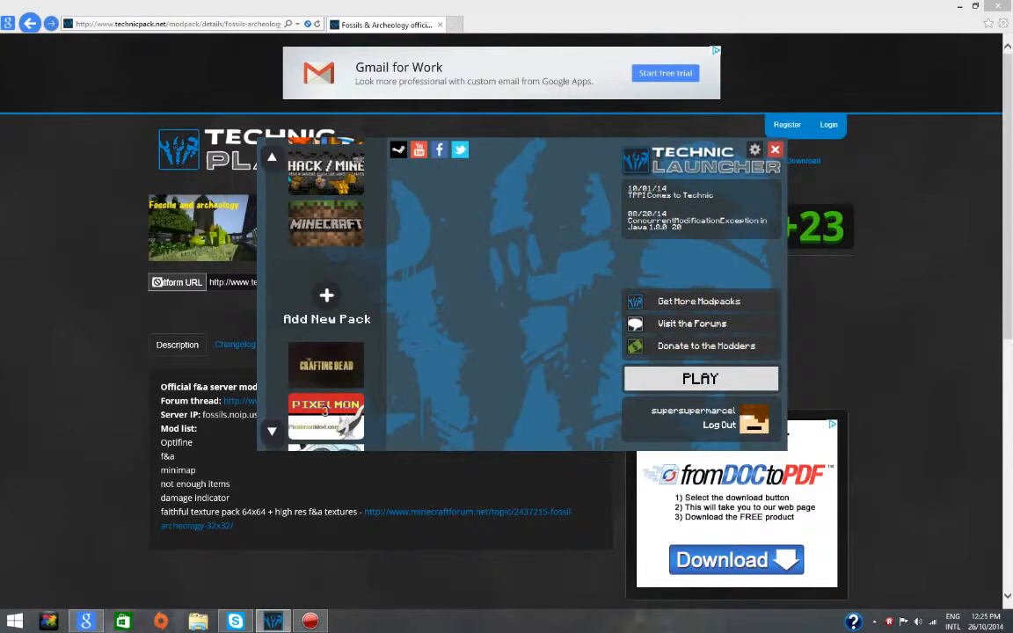
left_click(328, 302)
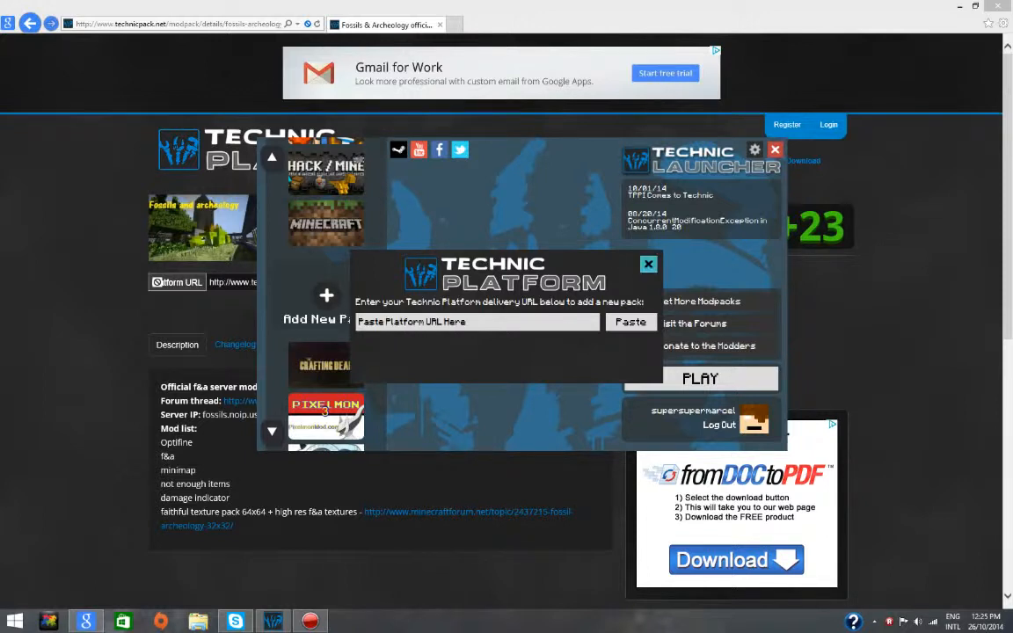
left_click(649, 264)
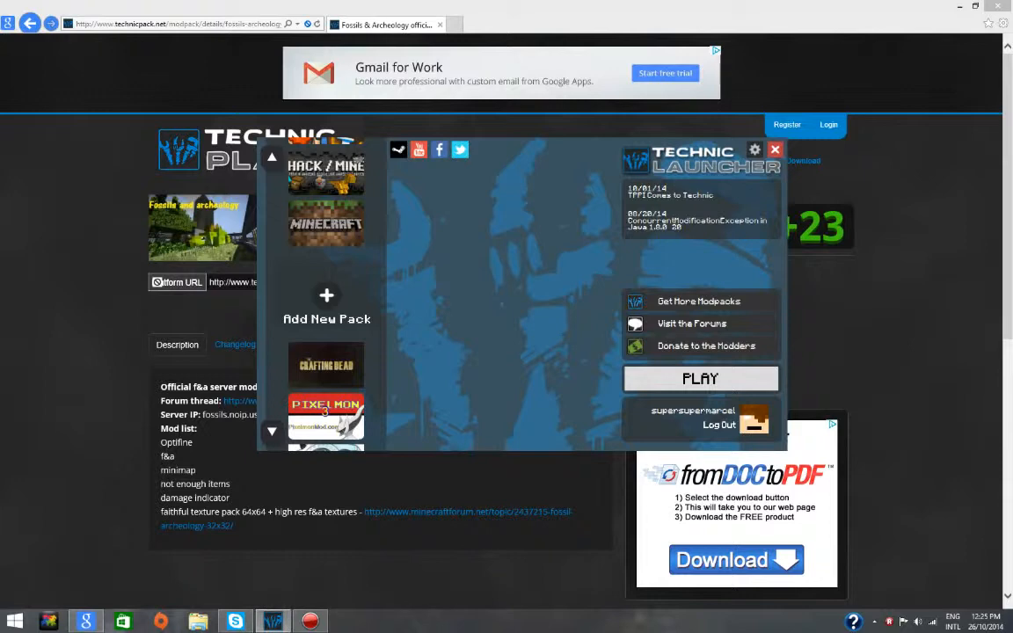